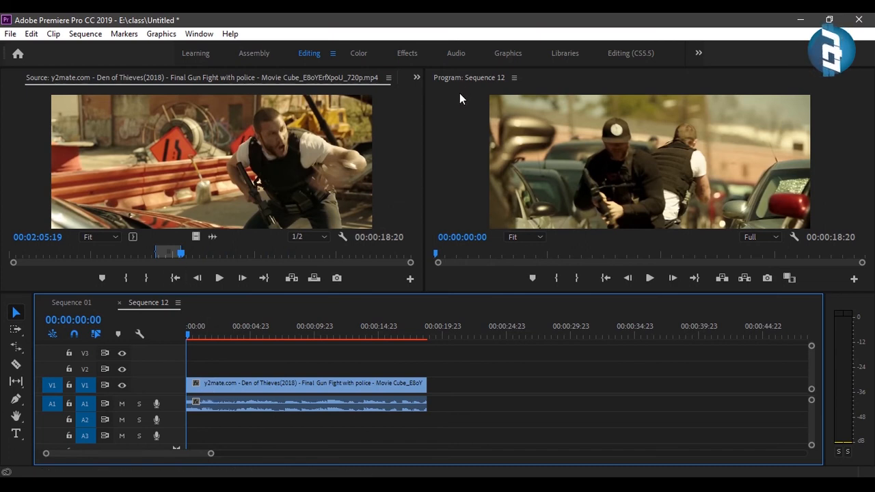
pyautogui.moveTo(503, 101)
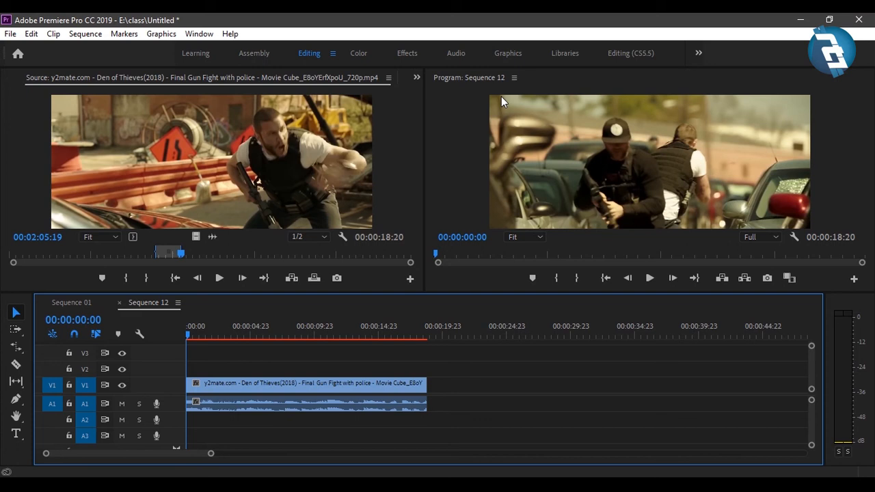
pyautogui.moveTo(736, 115)
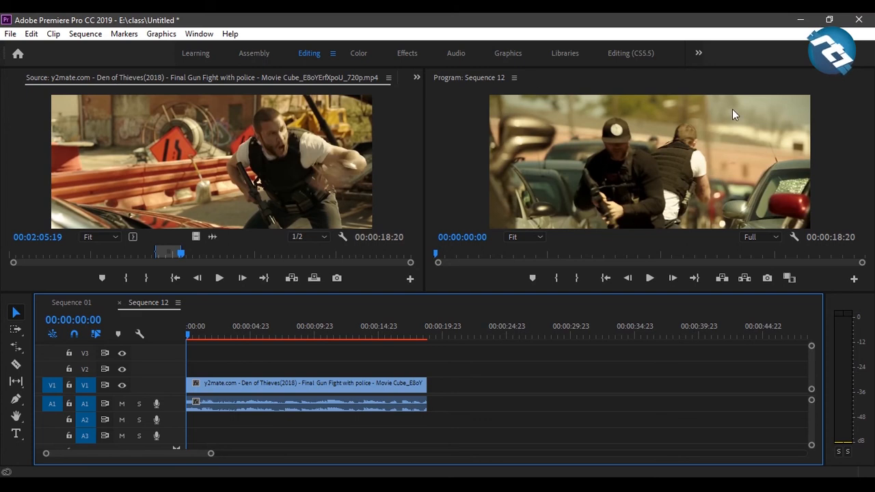
pyautogui.moveTo(471, 213)
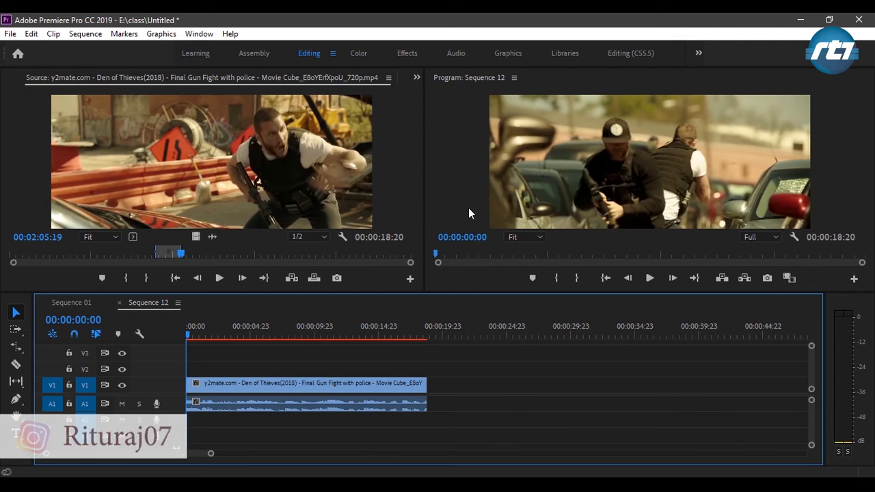
# - Select the Den of Thieves gunfight clip in Sequence 12 and list the panels grouped with the Source monitor
pyautogui.click(306, 383)
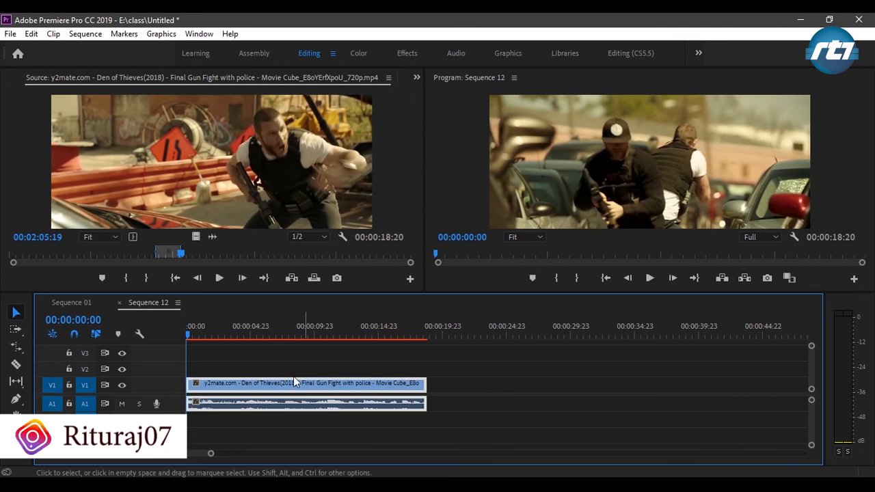
pyautogui.click(416, 77)
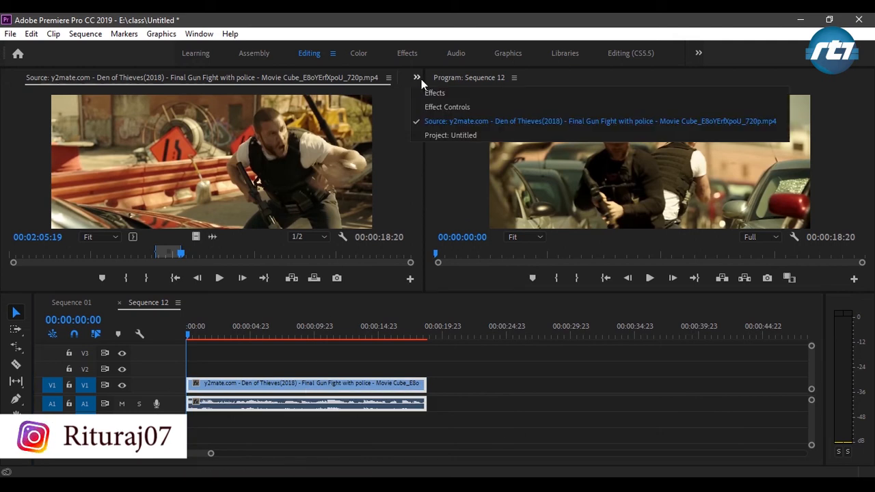
# - From the Project panel's New Item menu, create an Adjustment Layer 1280 wide (1280 by 534)
pyautogui.click(451, 135)
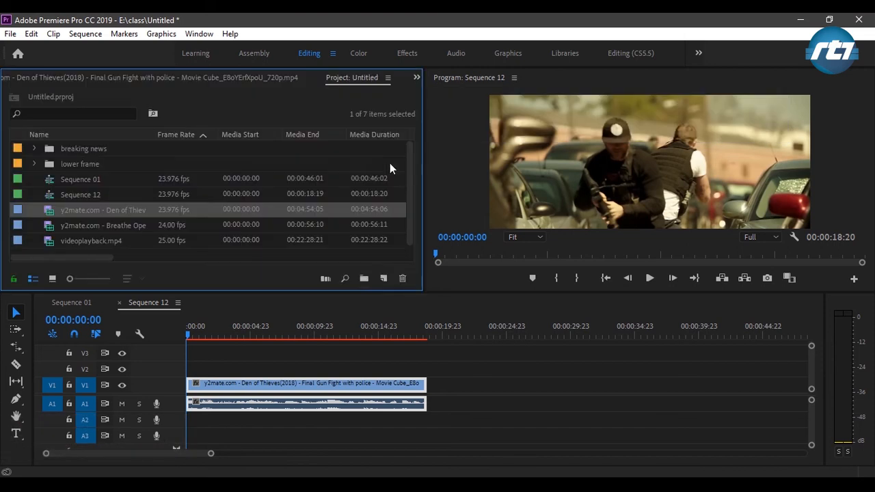
pyautogui.moveTo(383, 279)
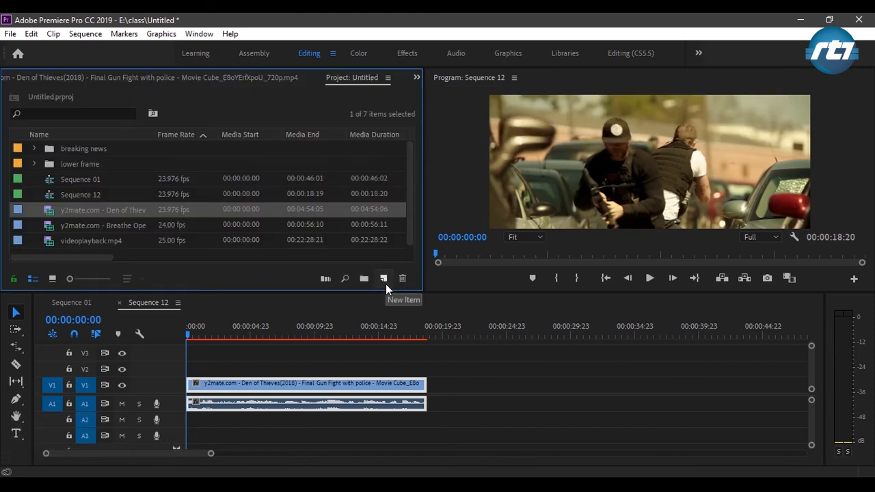
pyautogui.click(383, 279)
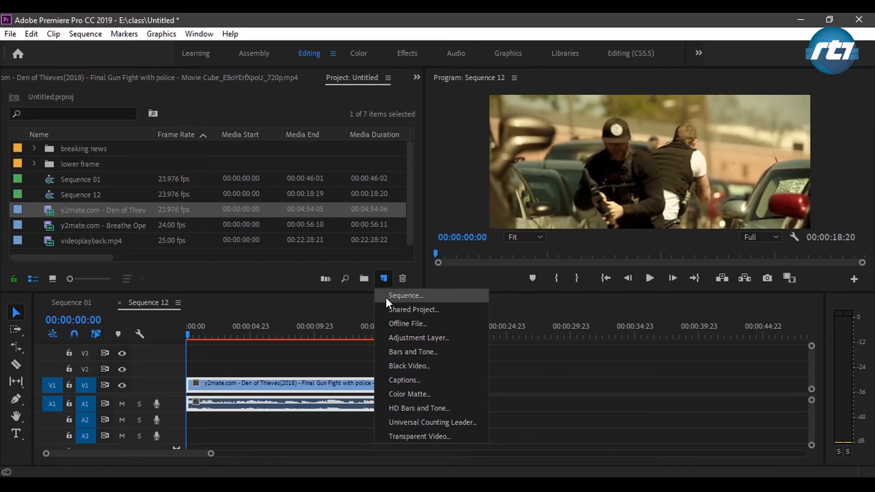
pyautogui.moveTo(396, 337)
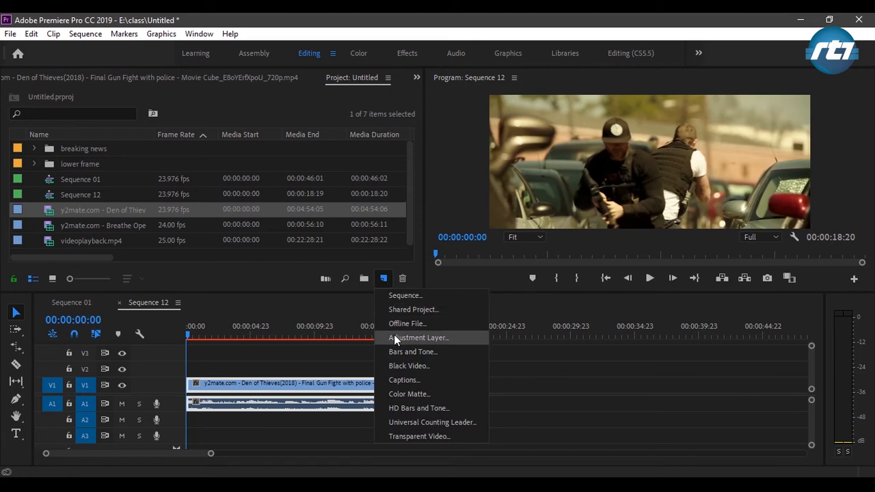
pyautogui.click(419, 336)
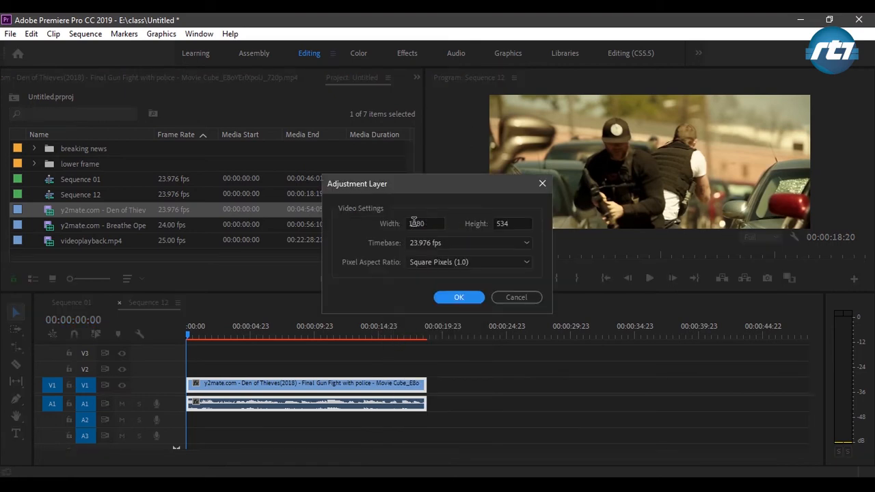
pyautogui.write('1280')
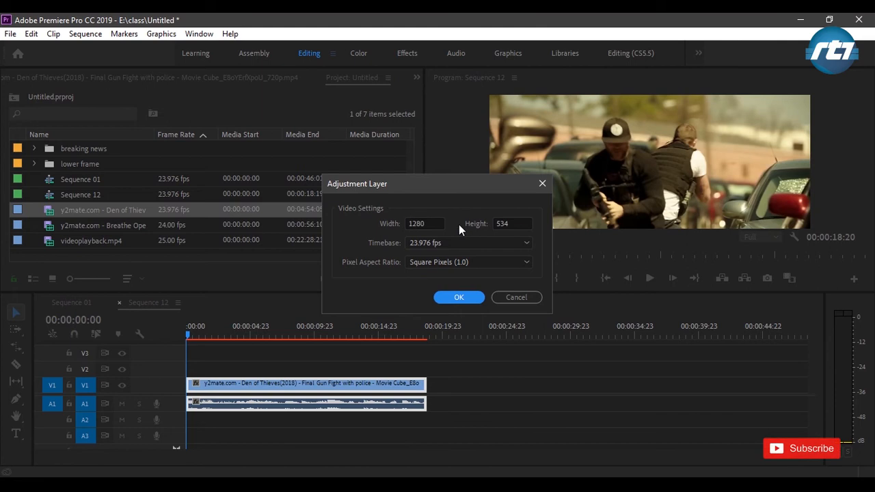
pyautogui.click(459, 296)
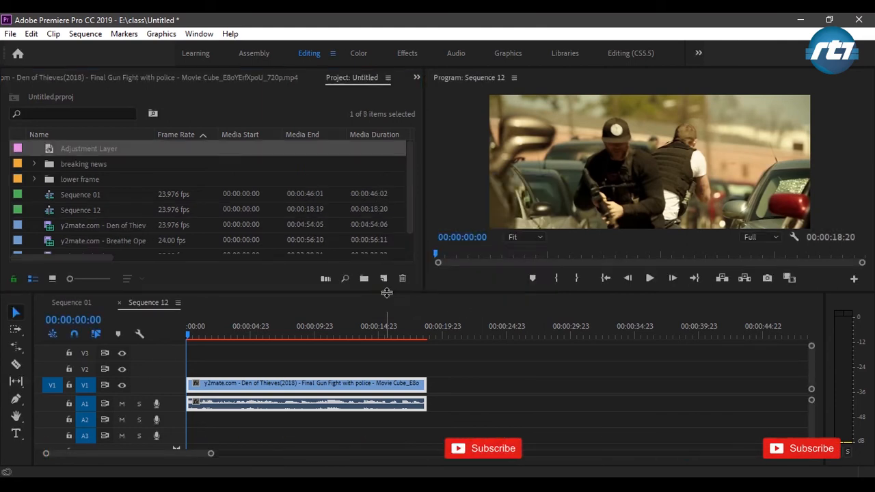
pyautogui.moveTo(382, 279)
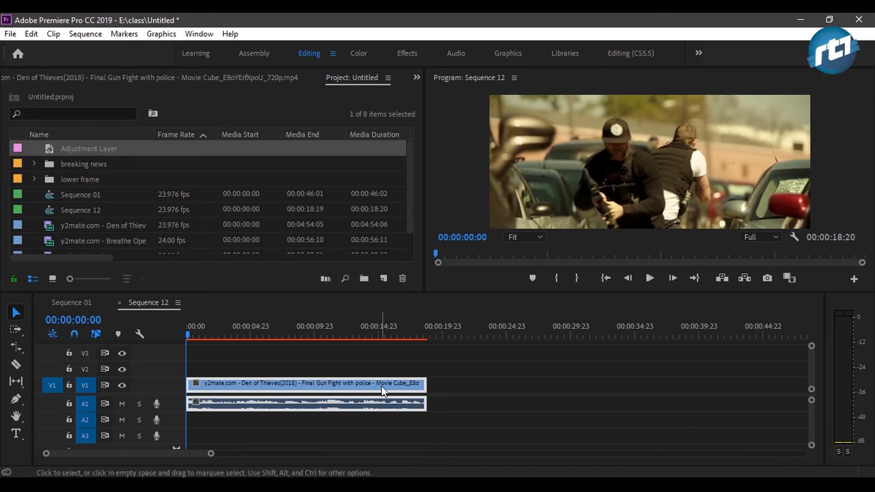
pyautogui.rightClick(383, 383)
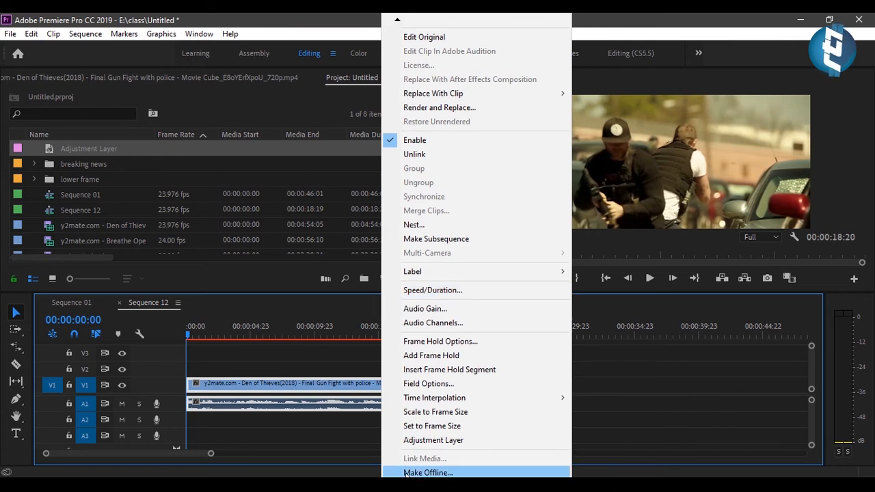
pyautogui.moveTo(432, 440)
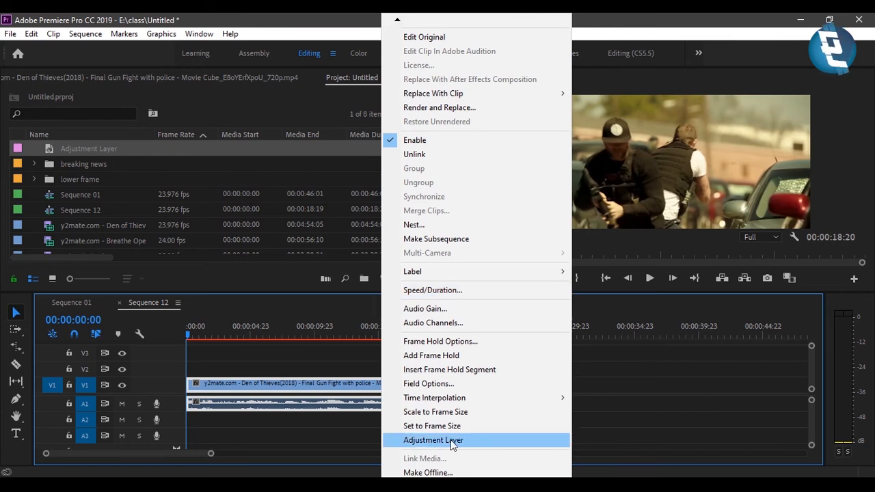
pyautogui.click(433, 440)
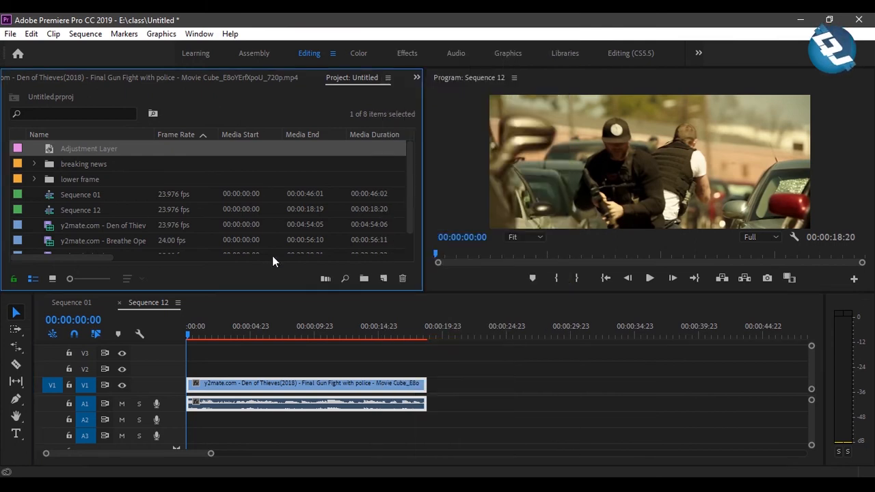
pyautogui.moveTo(259, 271)
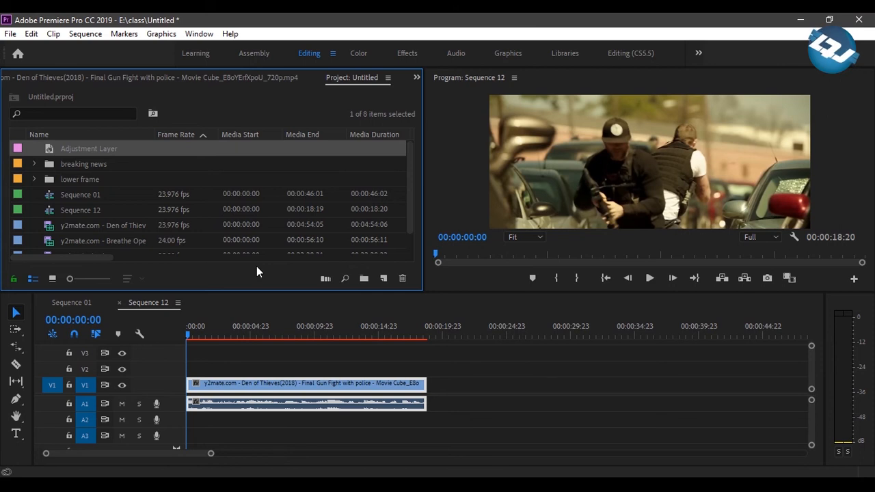
pyautogui.moveTo(53, 155)
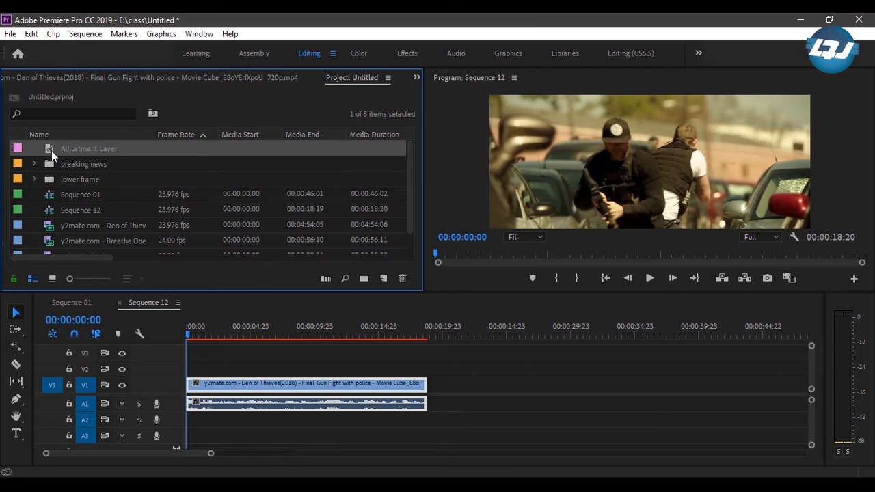
# - Place the adjustment layer on V2 above the clip and extend it to the clip's full length
pyautogui.moveTo(88, 148); pyautogui.dragTo(208, 369)
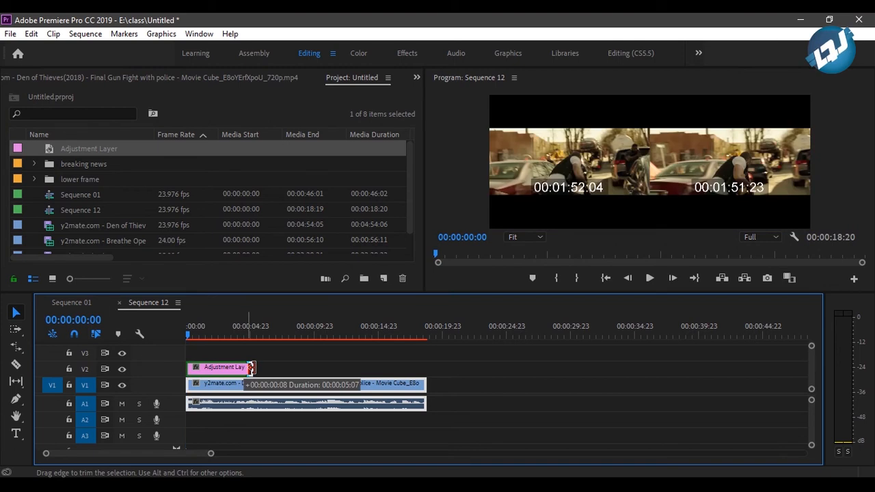
pyautogui.moveTo(251, 367); pyautogui.dragTo(416, 366)
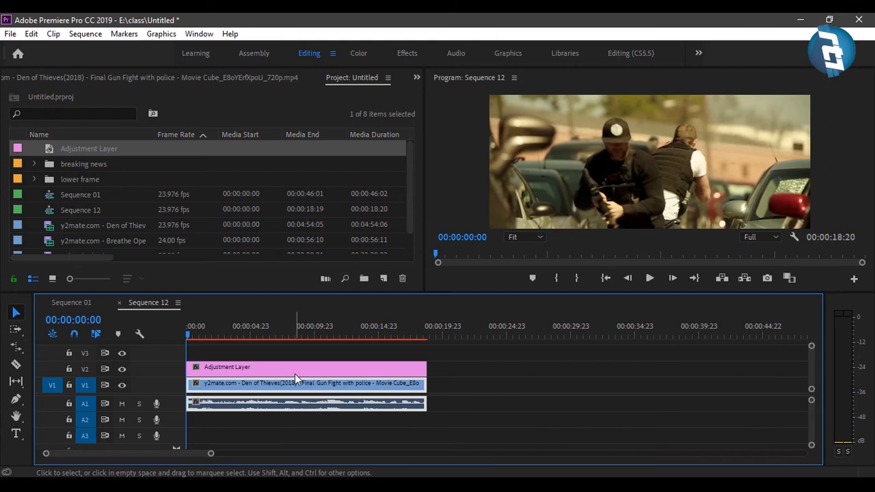
pyautogui.click(353, 374)
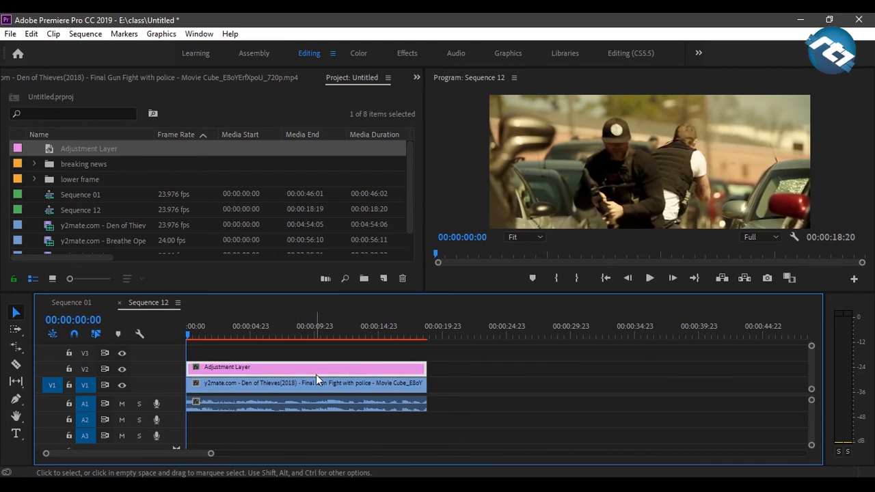
pyautogui.moveTo(317, 378)
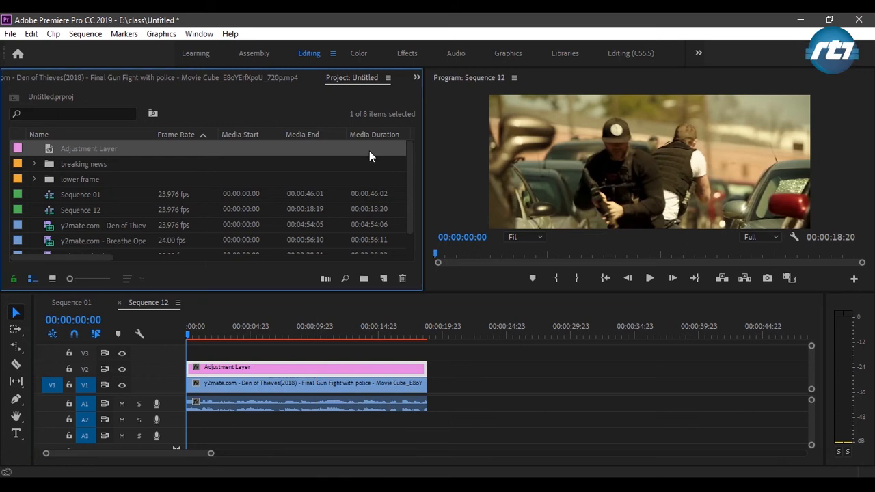
# - Search the Effects panel for 'crop' and apply the Crop effect to the adjustment layer
pyautogui.click(19, 77)
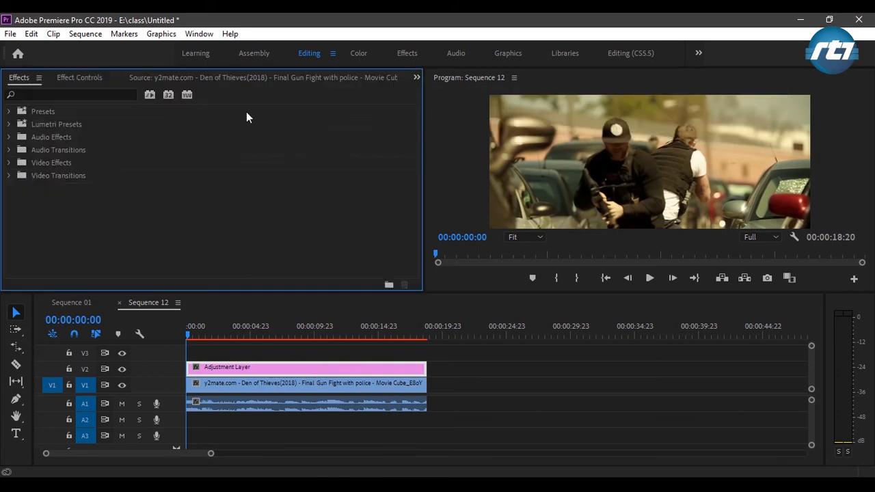
pyautogui.click(69, 94)
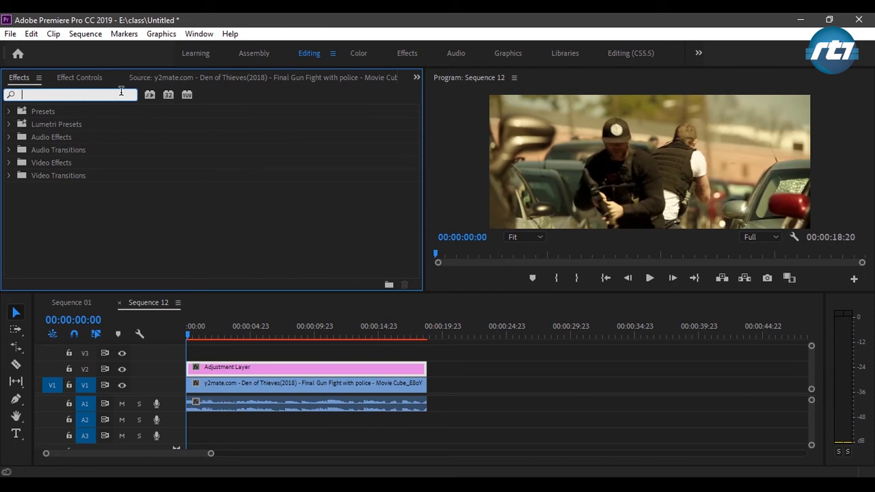
pyautogui.write('crop')
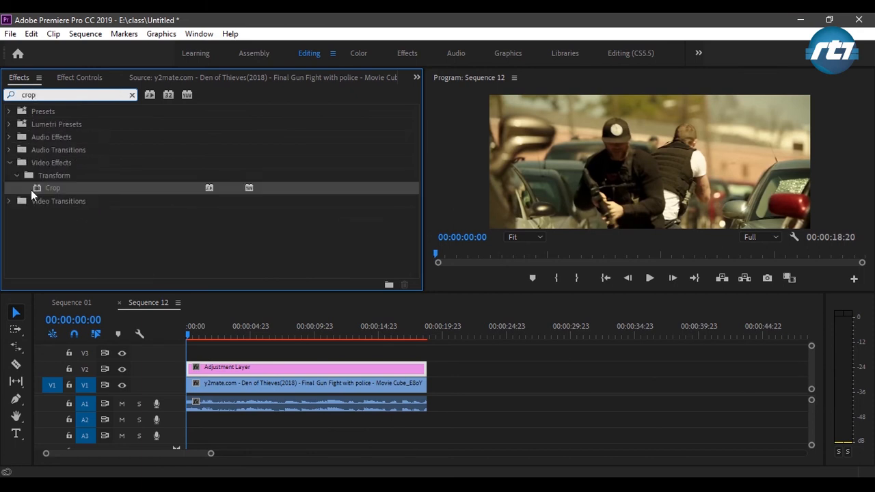
pyautogui.moveTo(52, 188); pyautogui.dragTo(205, 366)
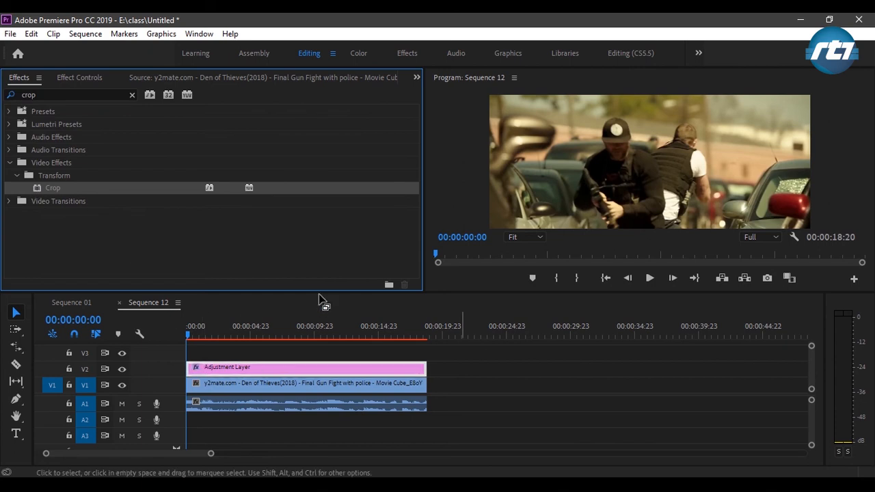
pyautogui.click(416, 76)
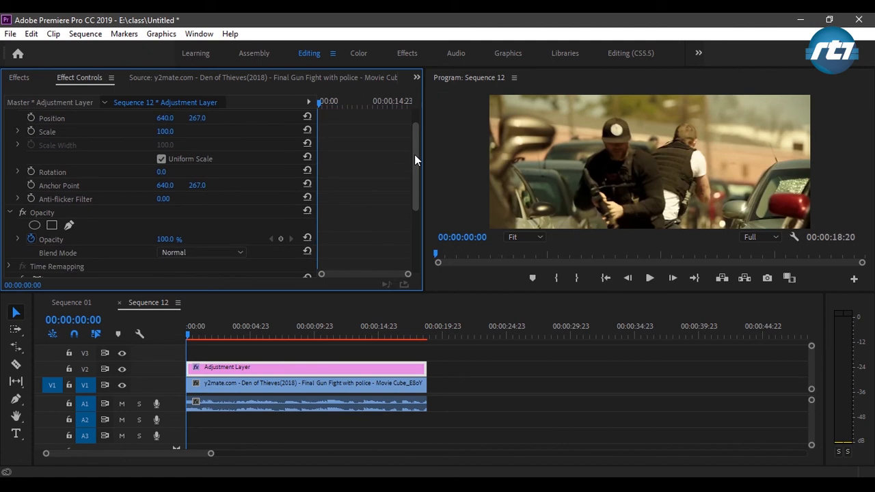
# - Set the Crop effect's Top to 10% in Effect Controls to start the letterbox bars
pyautogui.scroll(-3)
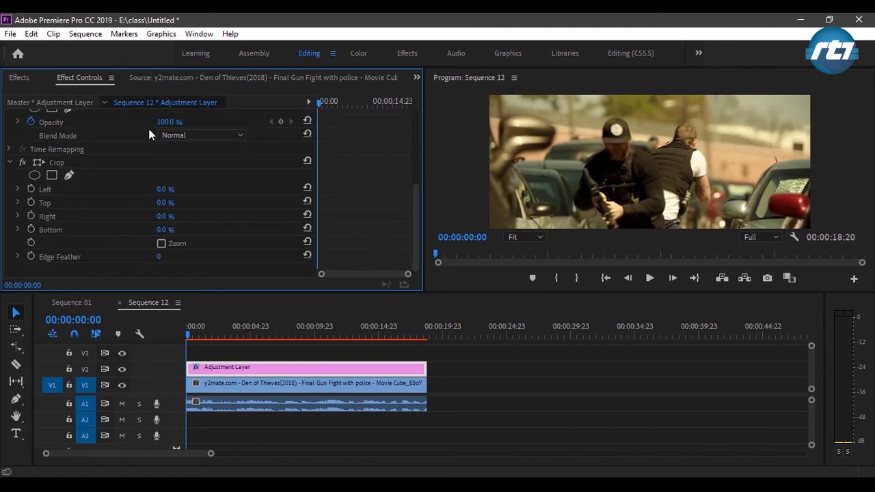
pyautogui.moveTo(498, 112)
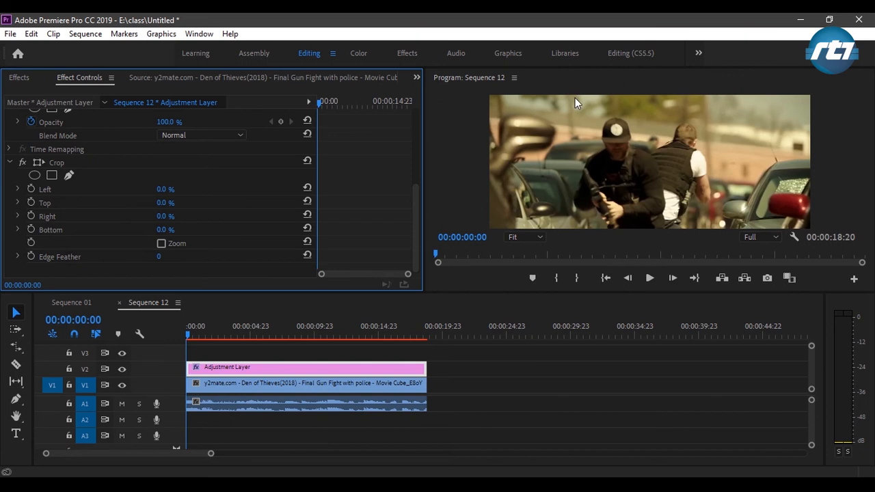
pyautogui.moveTo(572, 224)
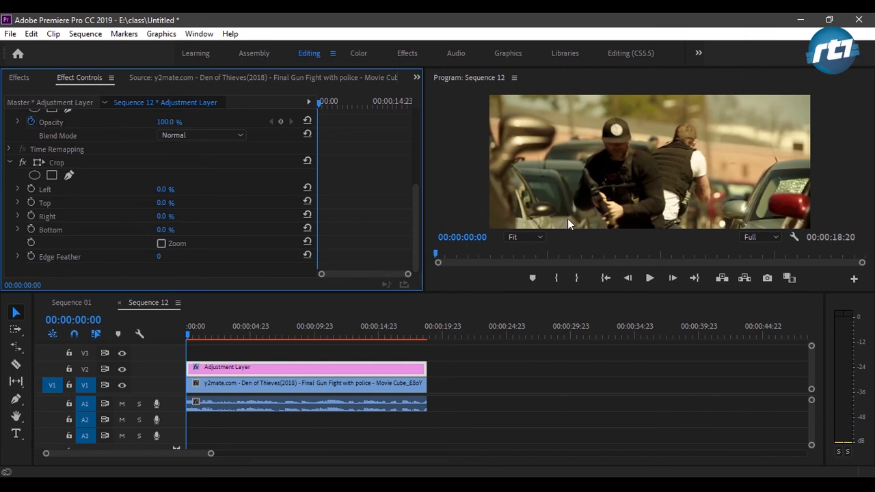
pyautogui.moveTo(53, 204)
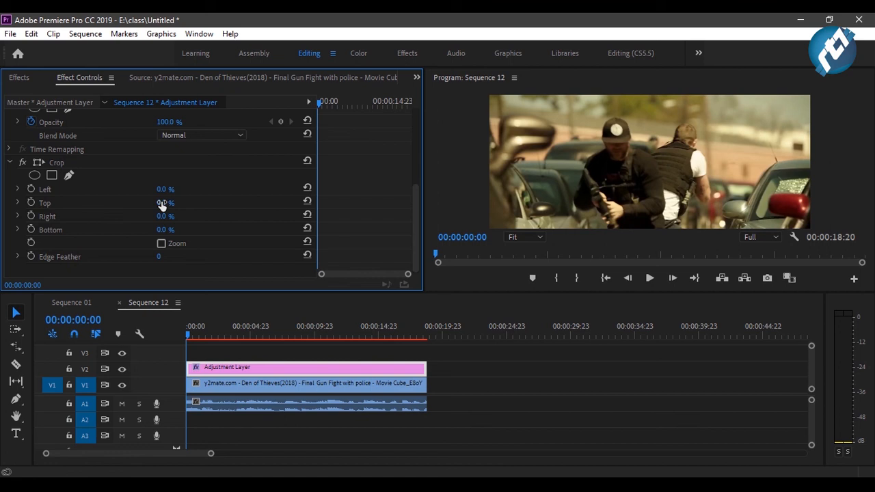
pyautogui.click(165, 202)
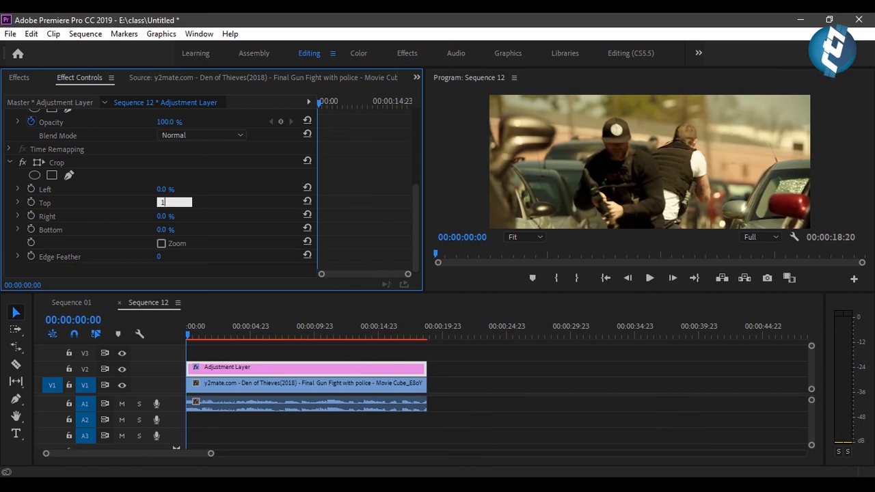
pyautogui.write('10')
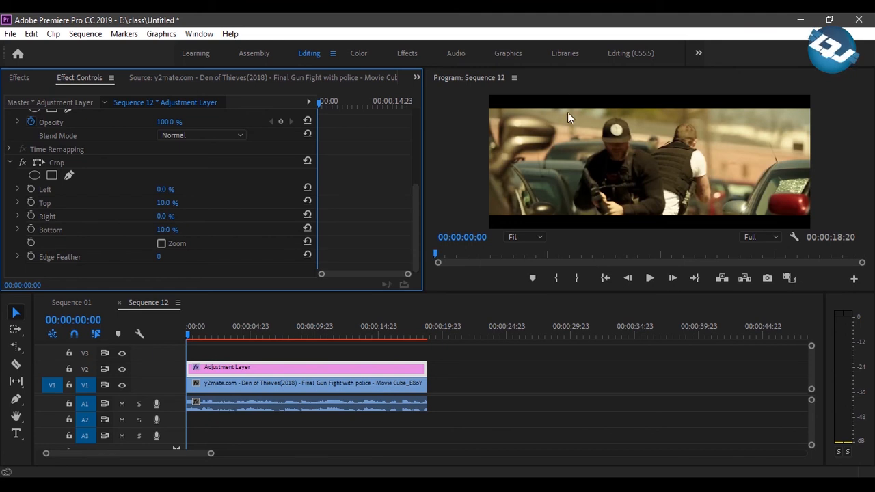
pyautogui.moveTo(700, 162)
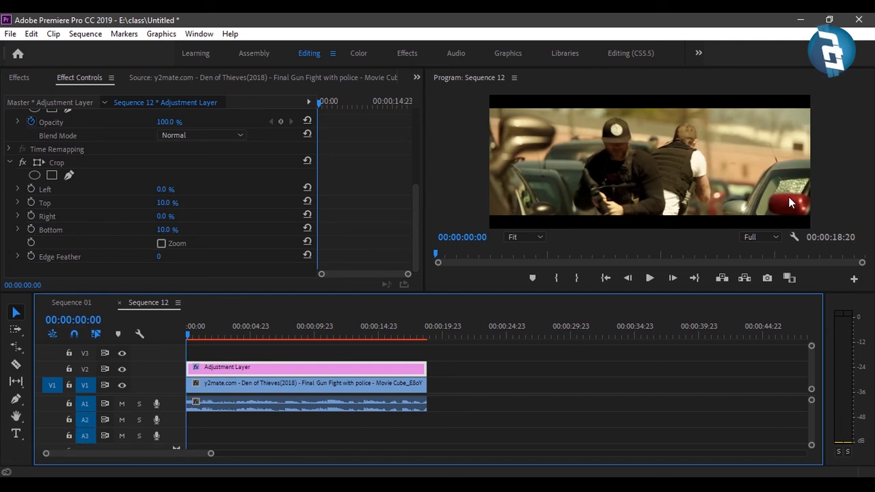
pyautogui.moveTo(629, 126)
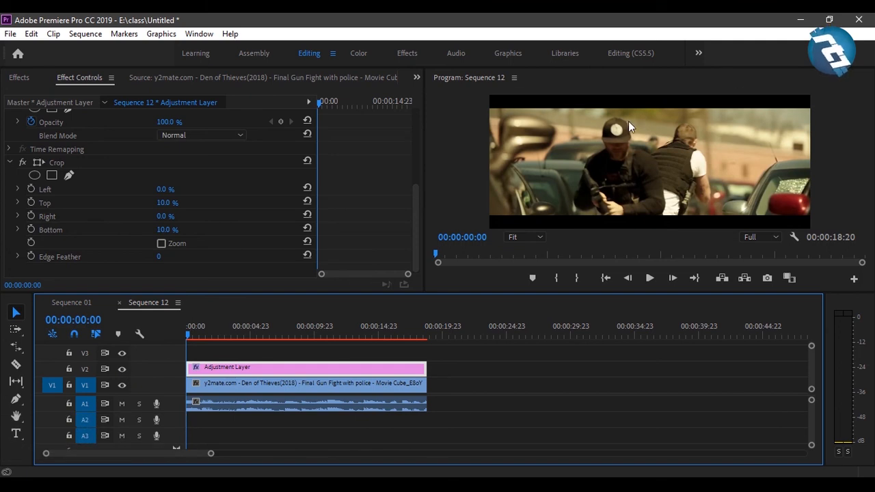
pyautogui.moveTo(582, 128)
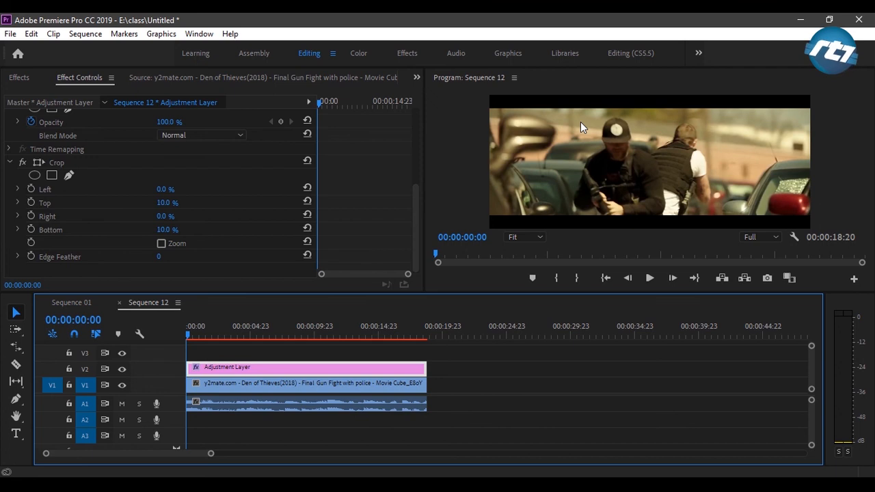
# - Play Sequence 12 in the Program Monitor to preview the letterboxed gunfight footage
pyautogui.click(648, 277)
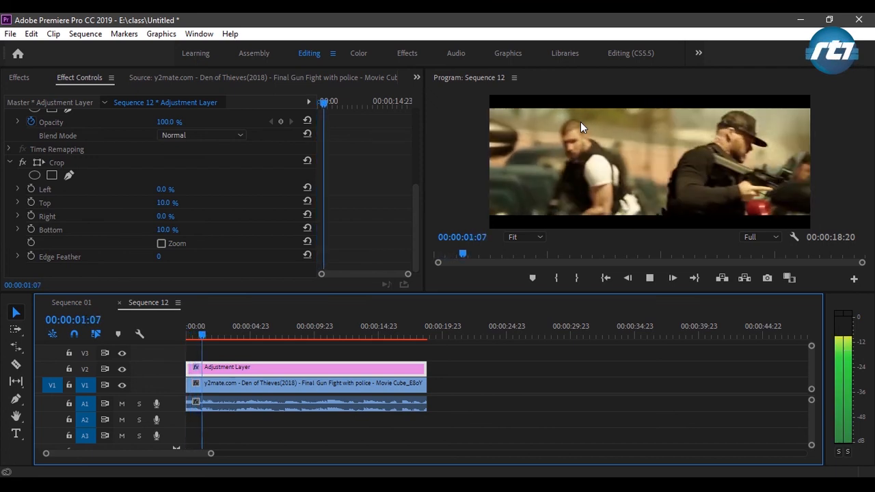